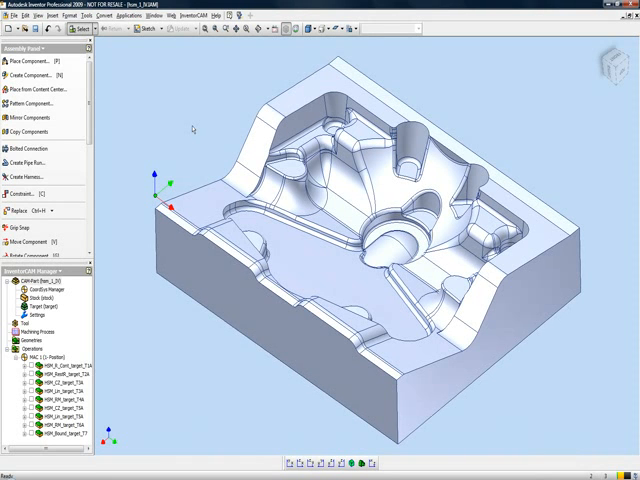
mouse_move(134, 352)
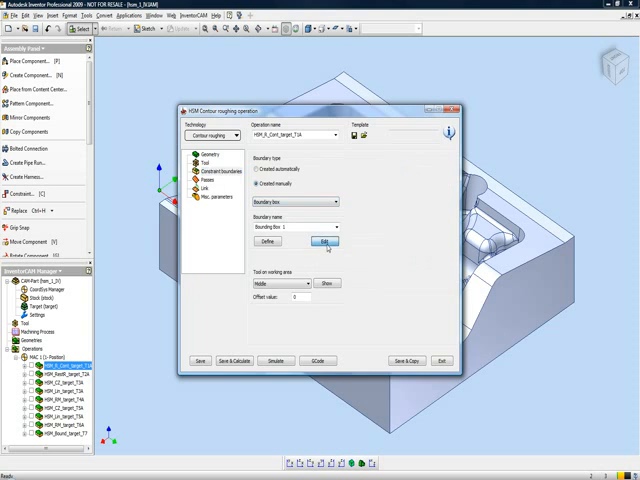
- Use the sketch as the contour roughing machining boundary and move to the linking settings
left_click(324, 240)
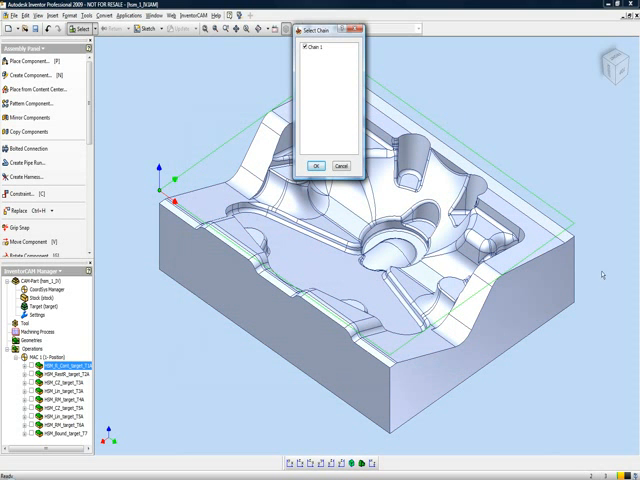
left_click(316, 164)
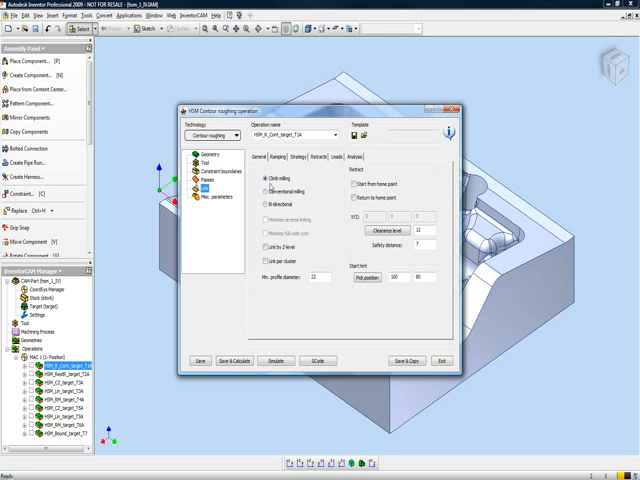
left_click(280, 156)
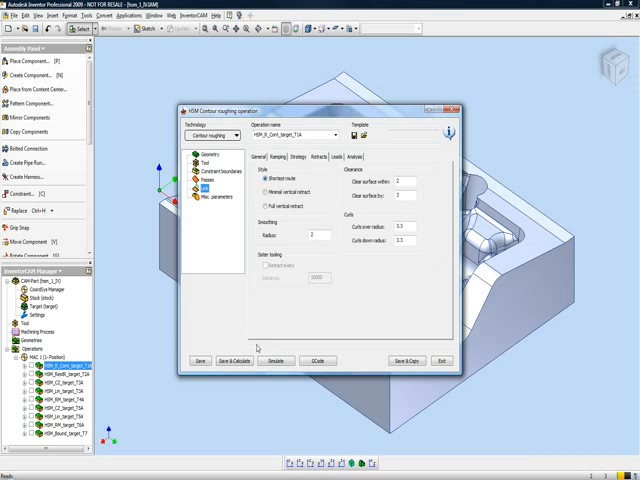
- Play the roughing toolpath simulation with stock solid verification, then close it
left_click(276, 360)
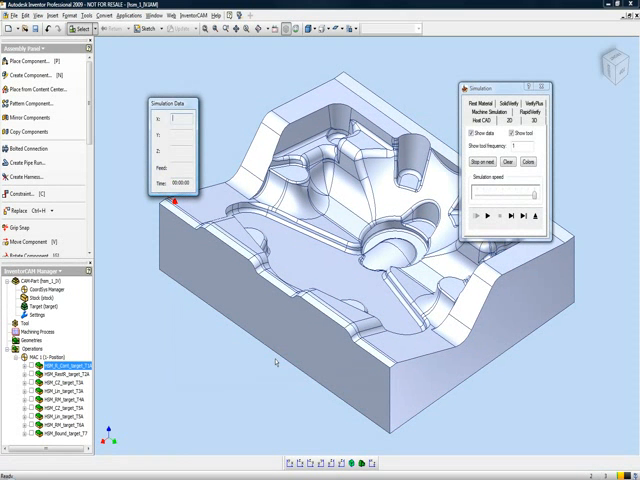
left_click(500, 216)
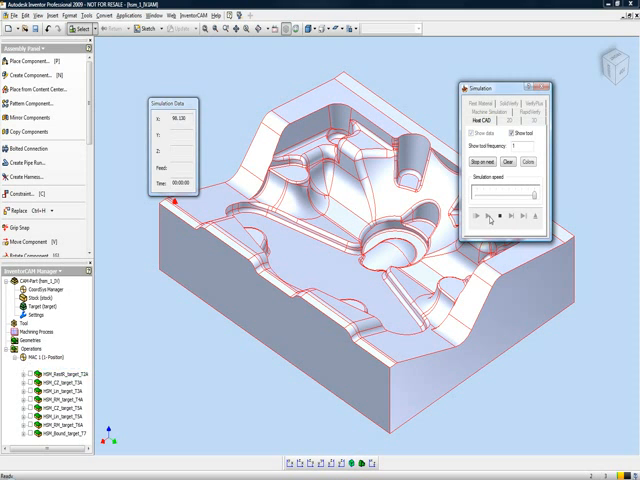
left_click(484, 216)
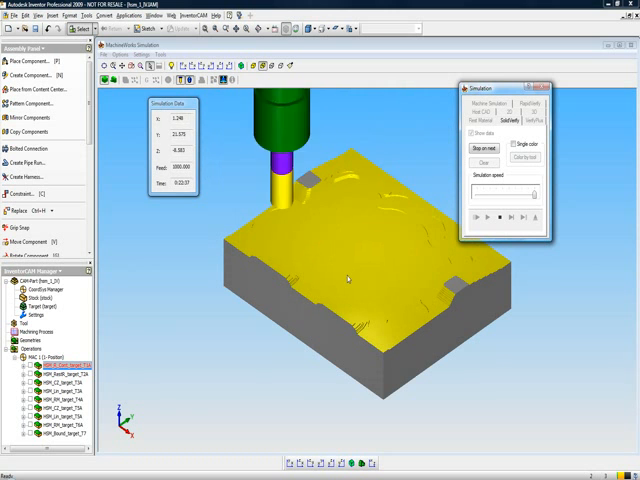
left_click(500, 216)
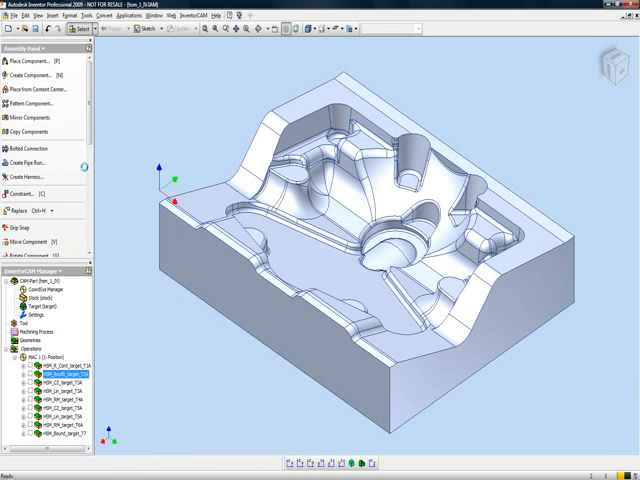
- Edit the rest roughing operation and review its previous-operation, parameter and linking settings
double_click(52, 384)
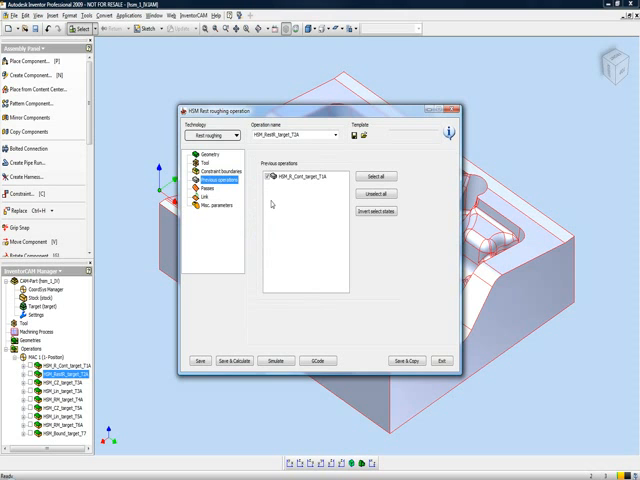
mouse_move(248, 212)
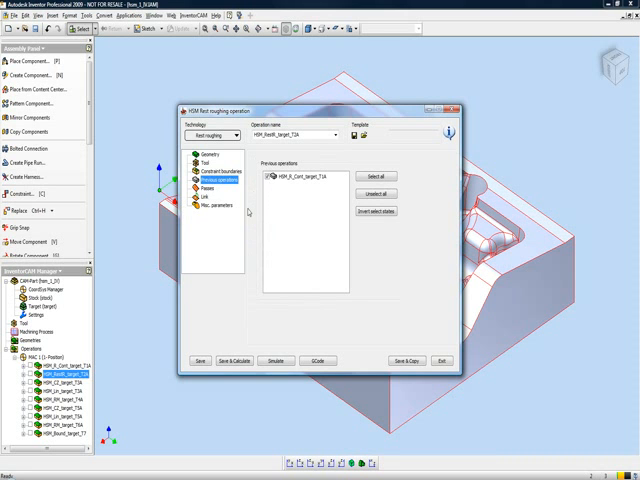
mouse_move(252, 220)
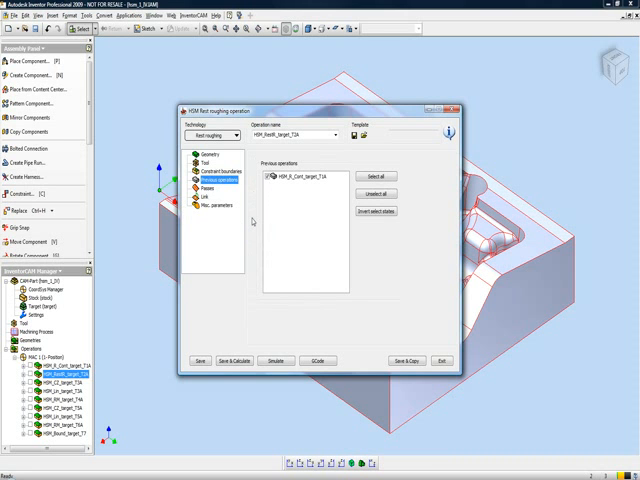
mouse_move(248, 218)
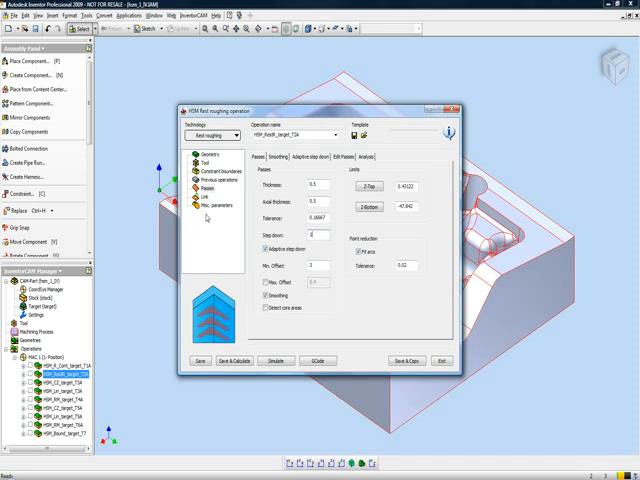
left_click(204, 202)
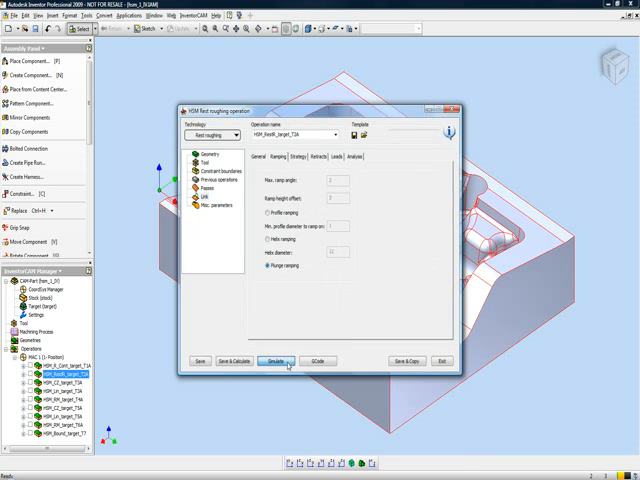
- Play back the rest roughing toolpath simulation
left_click(276, 360)
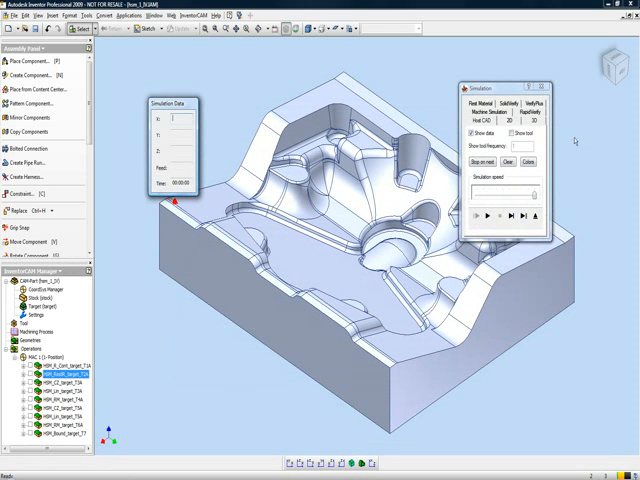
left_click(488, 216)
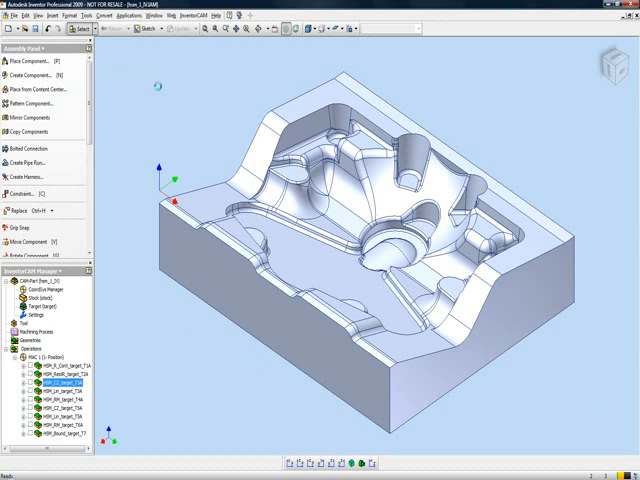
- Edit the constant-Z operation and review its tool and target geometry
double_click(60, 380)
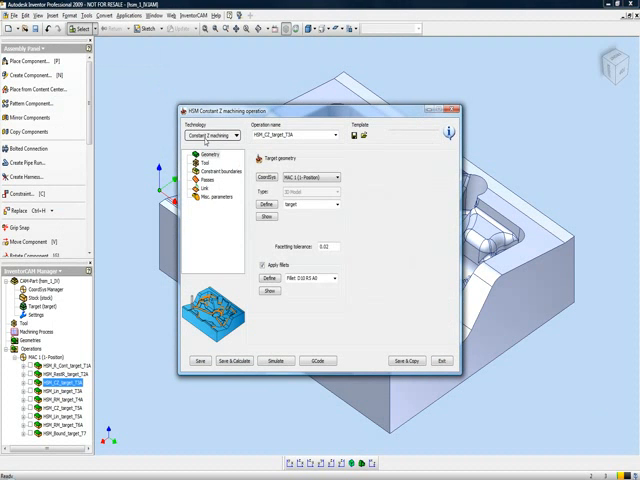
mouse_move(248, 240)
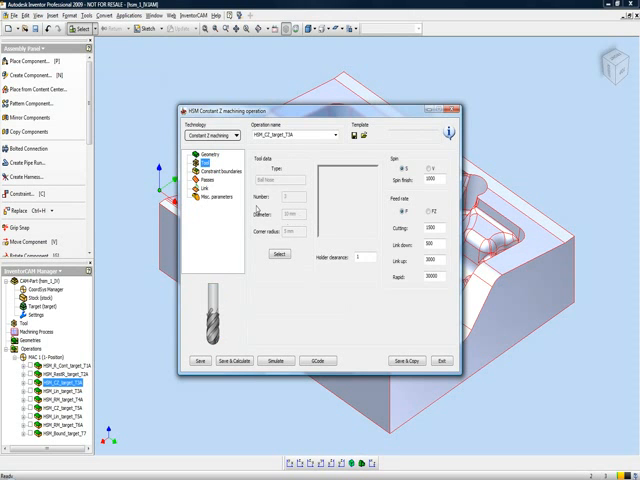
left_click(202, 156)
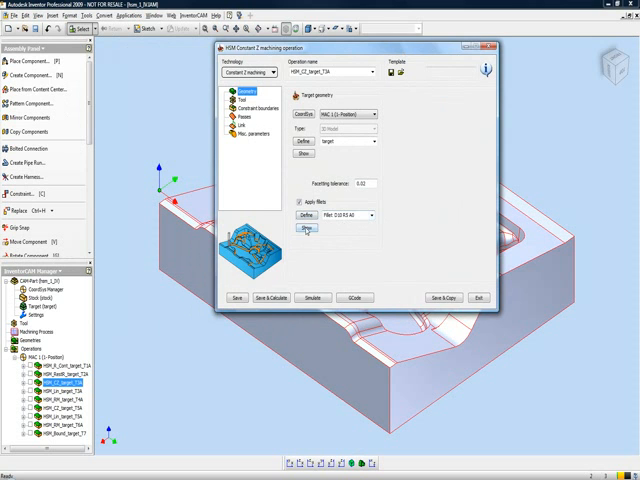
left_click(304, 232)
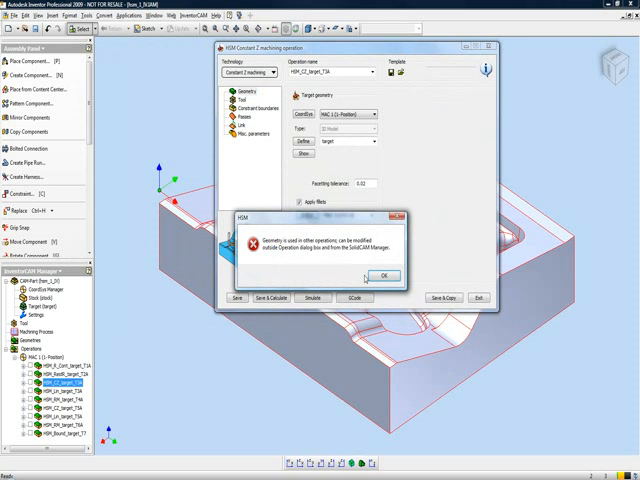
left_click(384, 276)
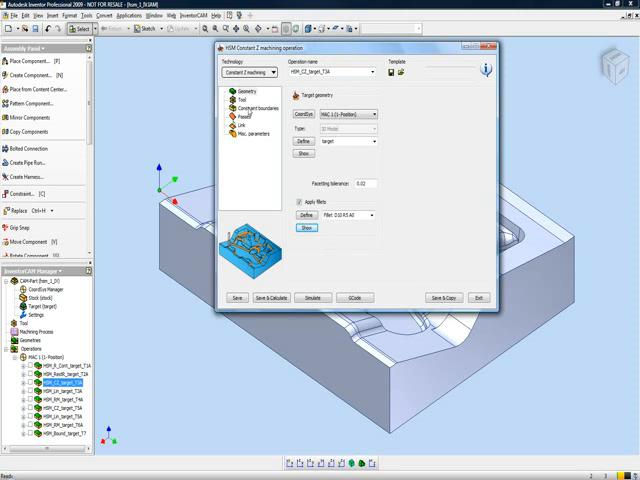
- Review the constant-Z boundary and machining parameters, then close its dialog
left_click(256, 104)
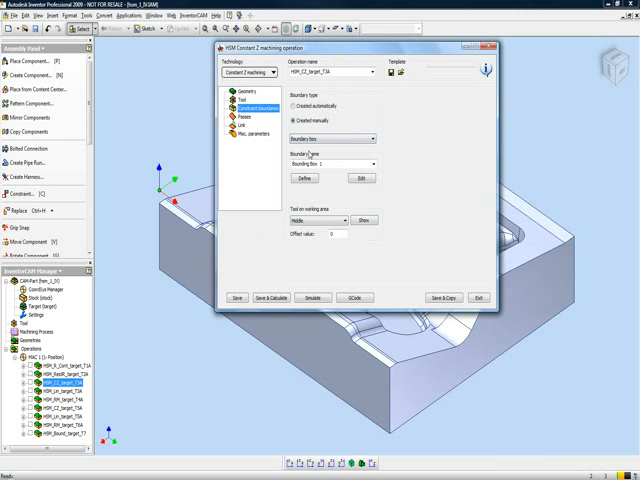
left_click(244, 120)
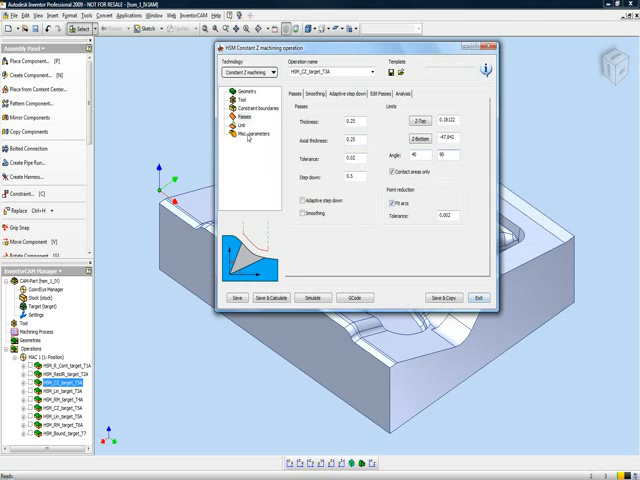
left_click(476, 296)
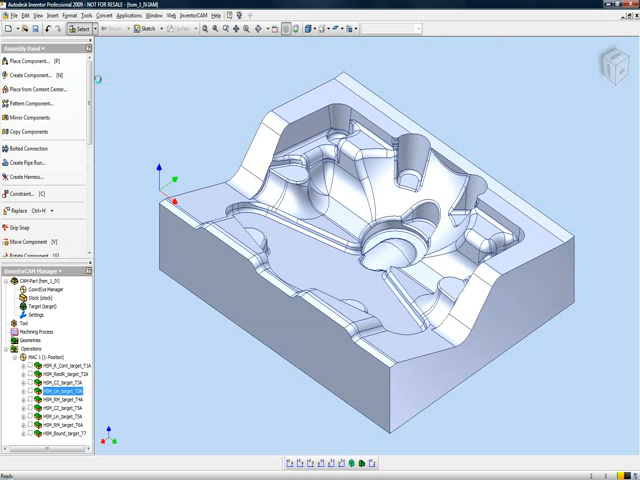
double_click(58, 392)
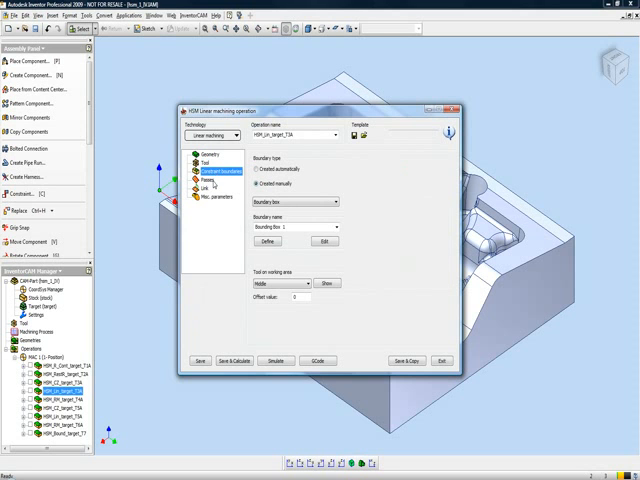
left_click(208, 180)
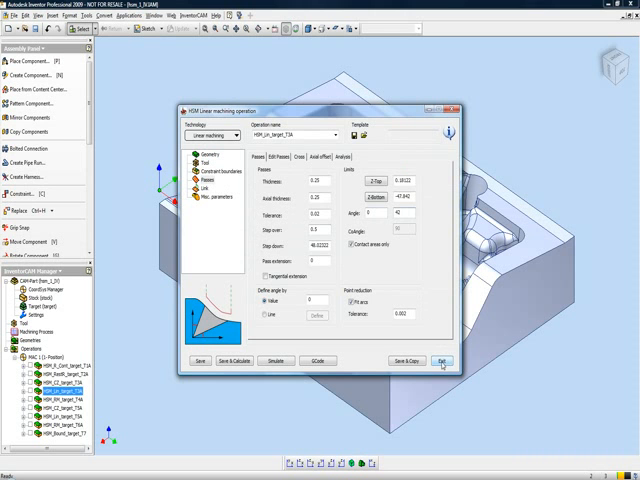
left_click(438, 360)
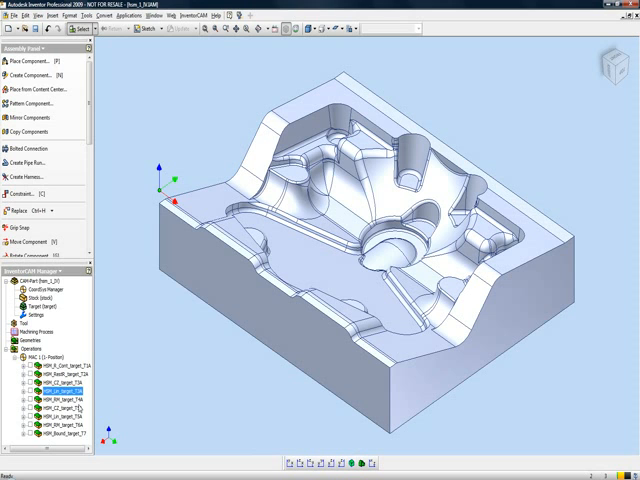
- Review the rest machining operation's tool, geometry and cutting parameters, then calculate its toolpath
right_click(56, 394)
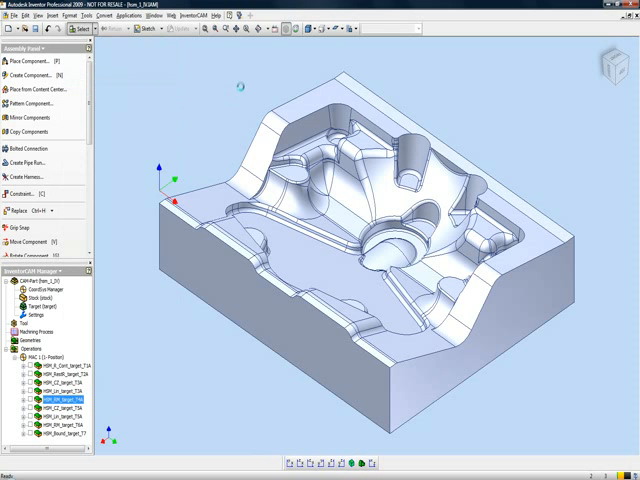
double_click(58, 392)
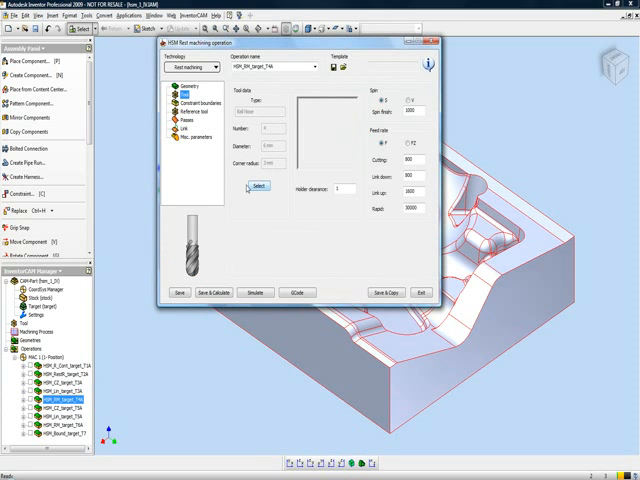
left_click(192, 122)
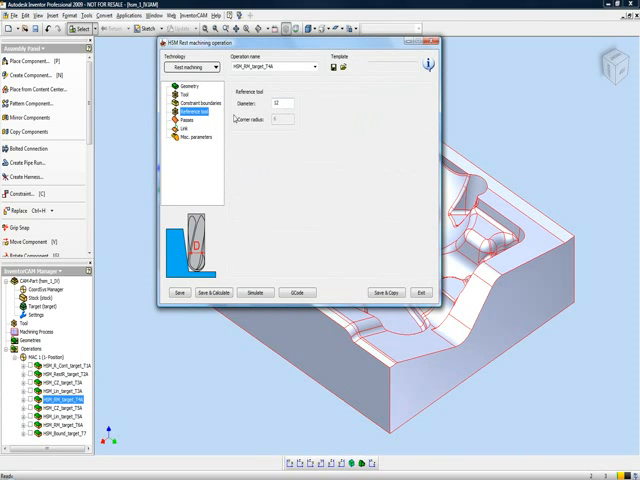
left_click(176, 90)
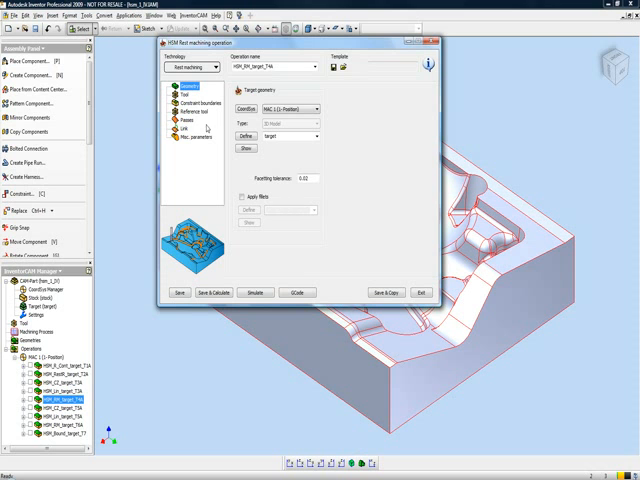
left_click(186, 120)
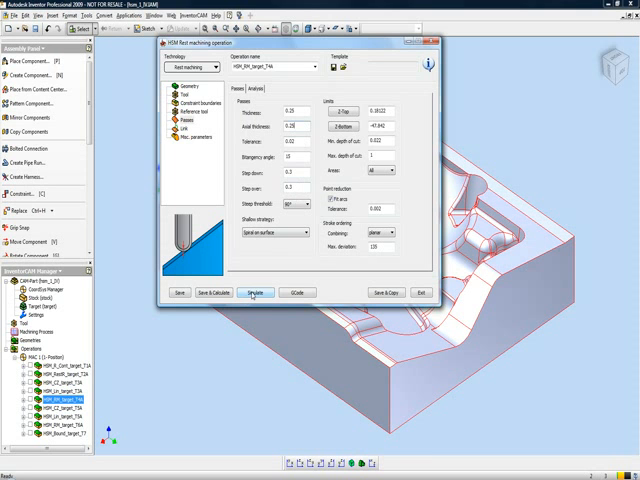
left_click(256, 292)
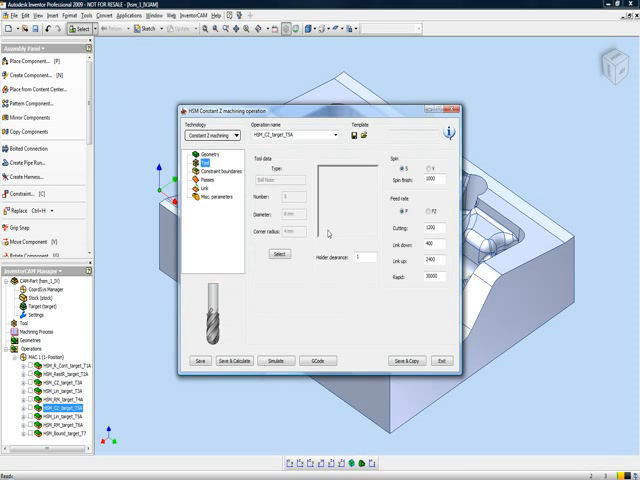
mouse_move(302, 236)
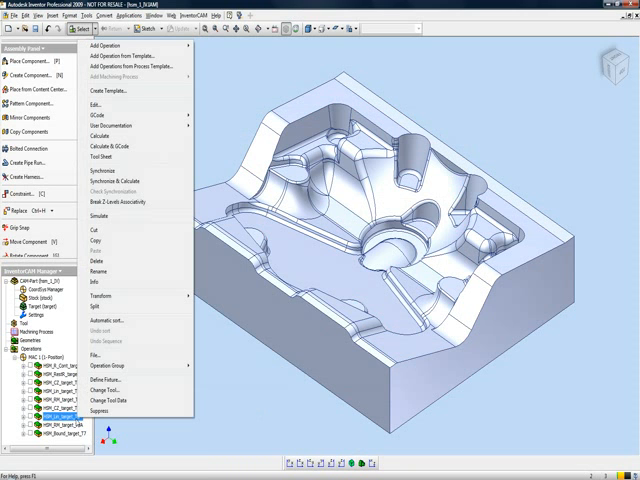
mouse_move(116, 104)
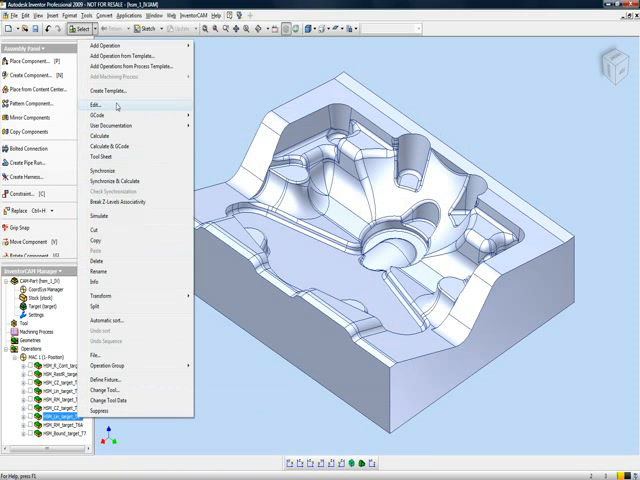
- Edit the Zlevel operation and review its geometry, tool and cutting parameters
left_click(94, 104)
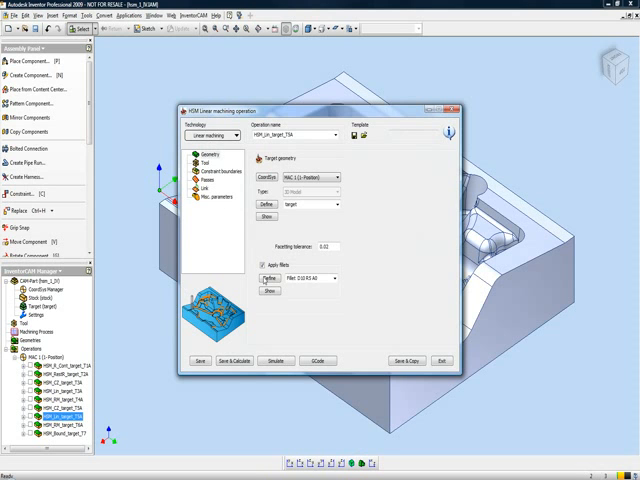
mouse_move(290, 284)
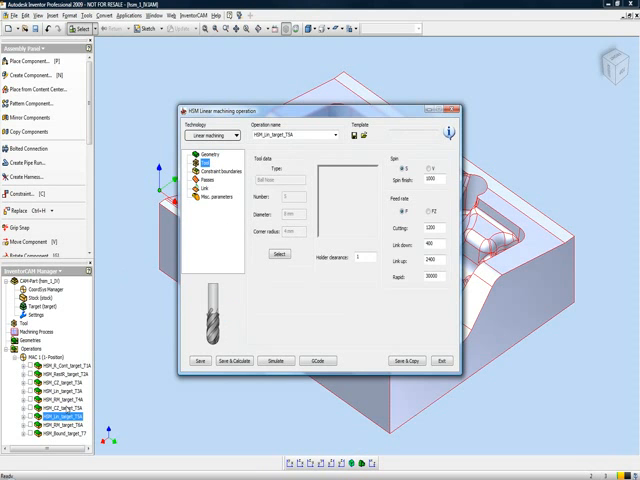
left_click(210, 172)
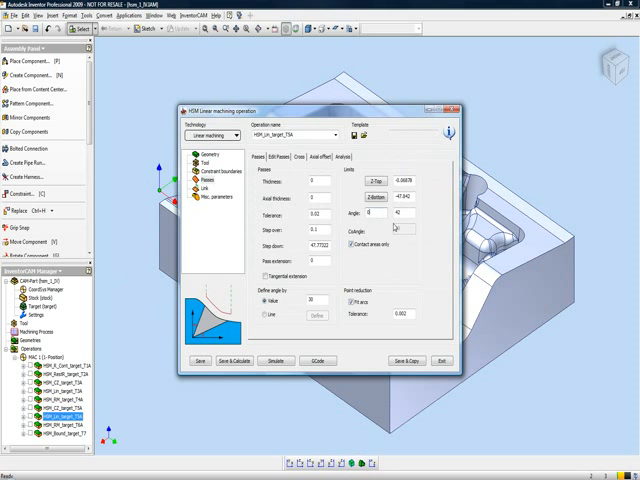
mouse_move(370, 276)
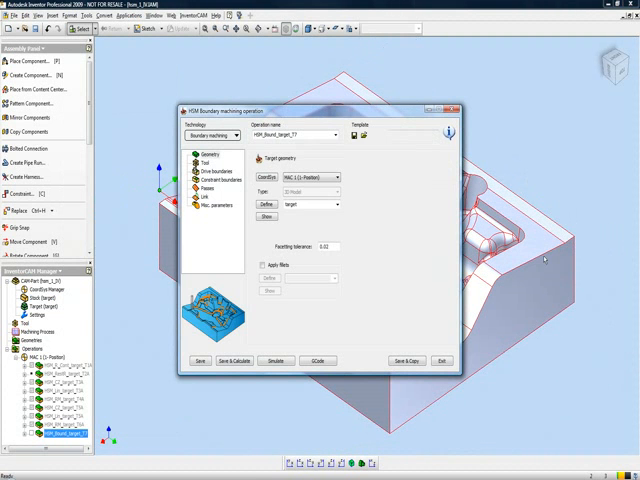
mouse_move(336, 318)
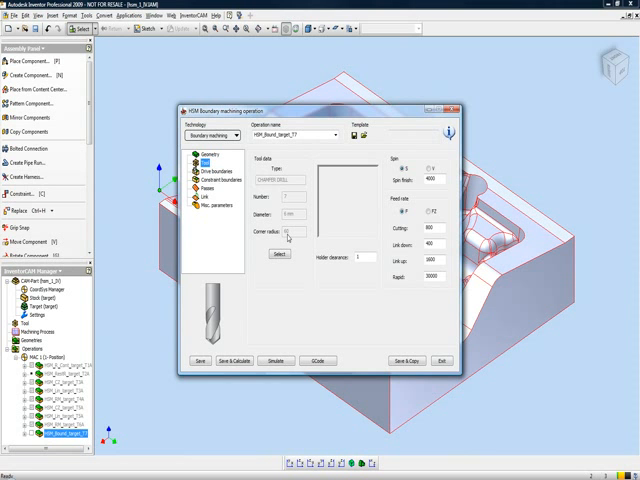
- Assign the chamfer tool from the library and confirm the edge chain as the boundary
left_click(276, 256)
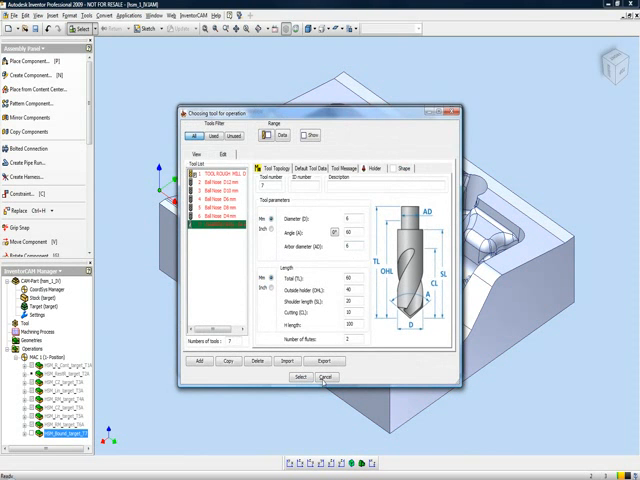
left_click(300, 376)
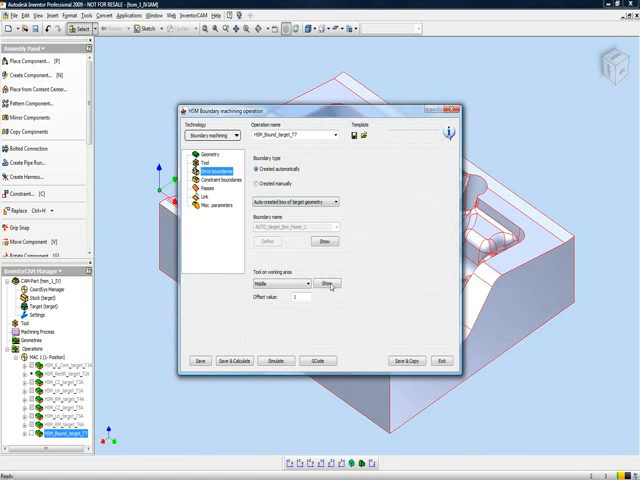
mouse_move(532, 248)
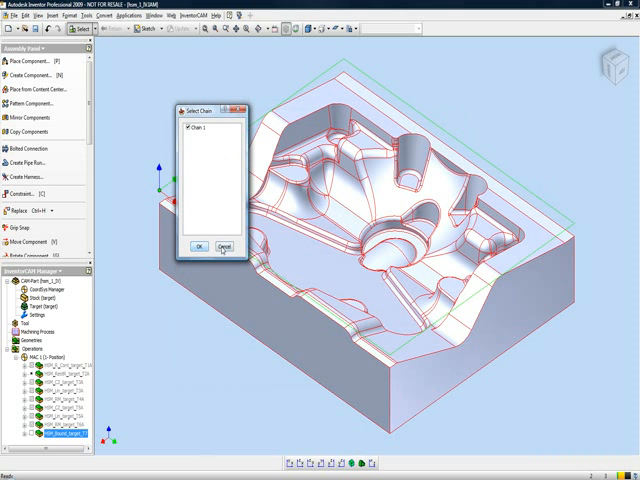
left_click(198, 246)
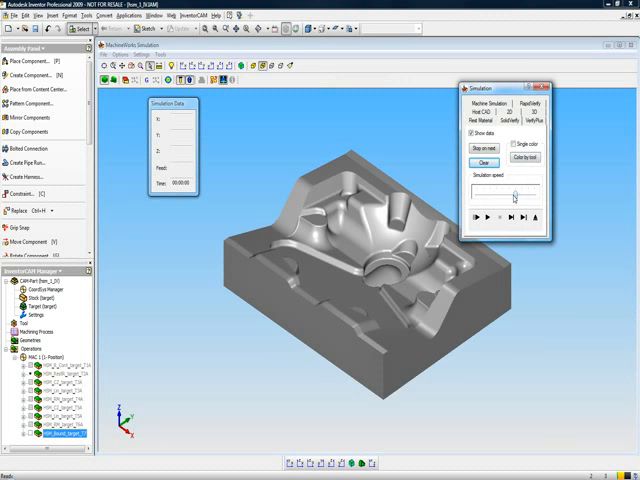
- Display the cutting tool during the solid stock verification playback
left_click(476, 216)
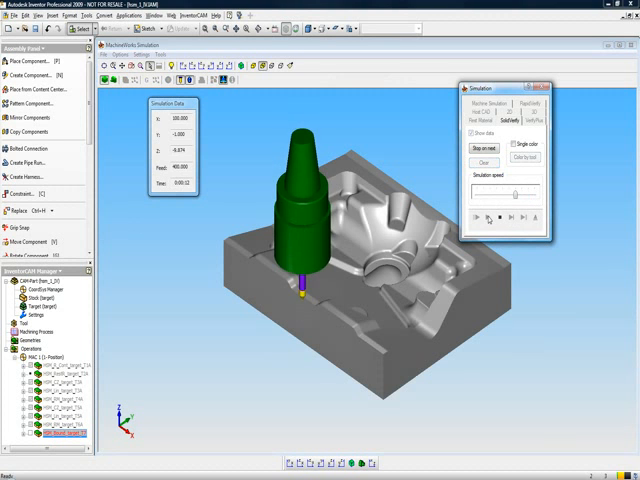